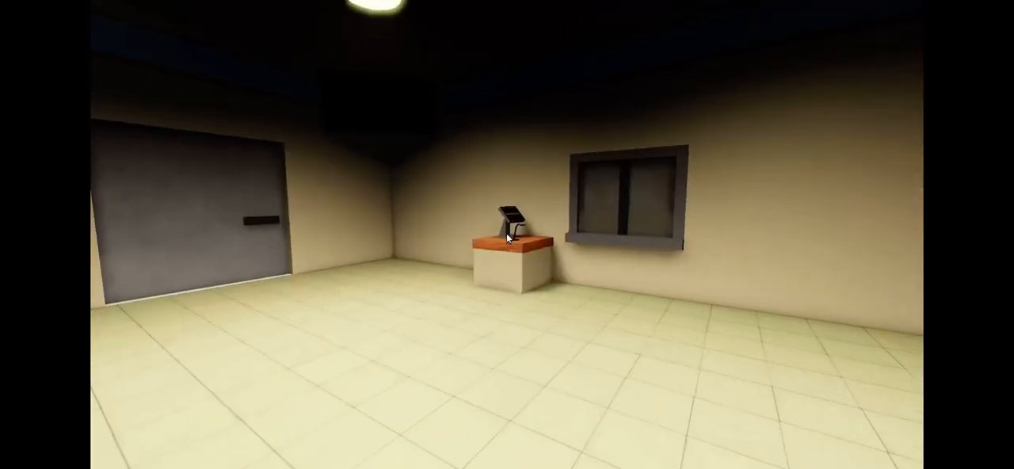
mouse_move(507, 238)
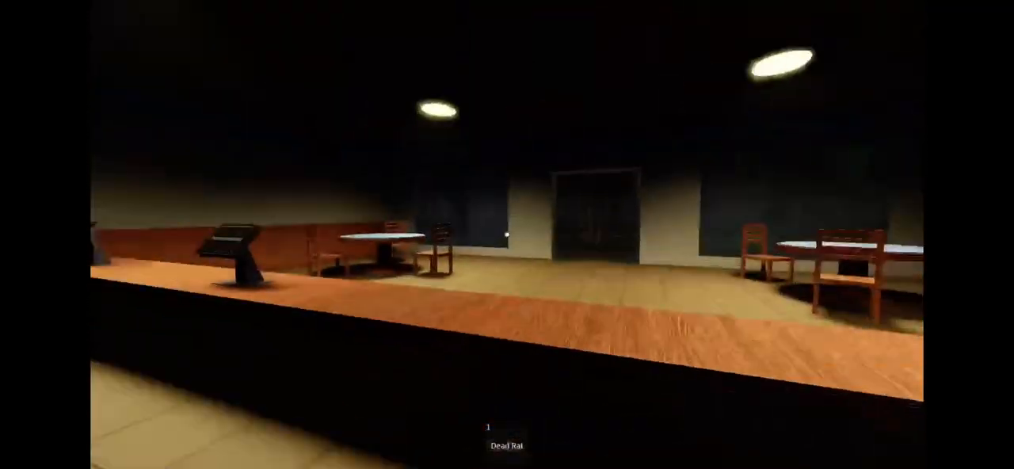
mouse_move(507, 234)
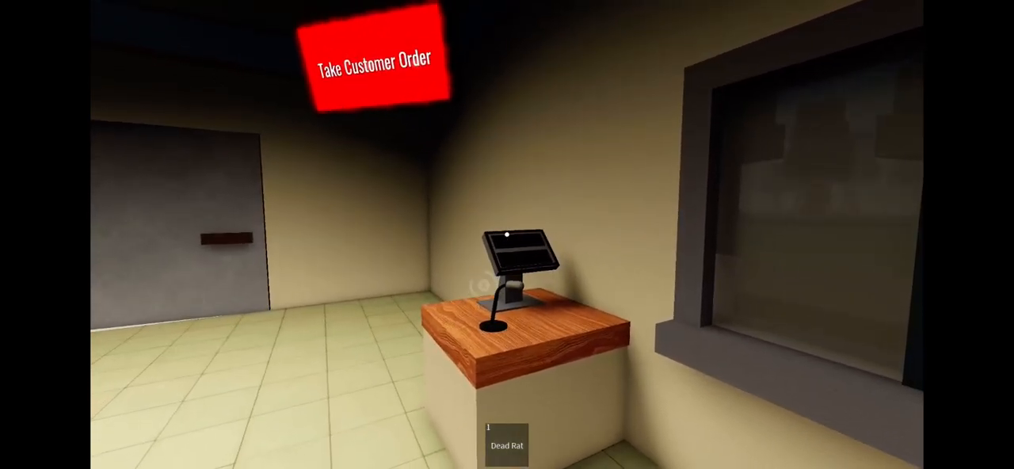
Step: Equip the Dead Rat from the hotbar at the serving window
left_click(370, 62)
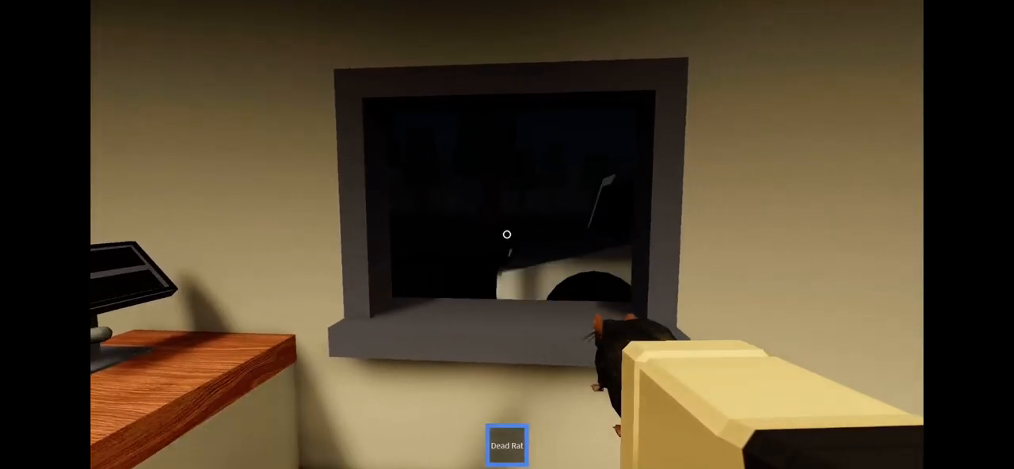
mouse_move(507, 235)
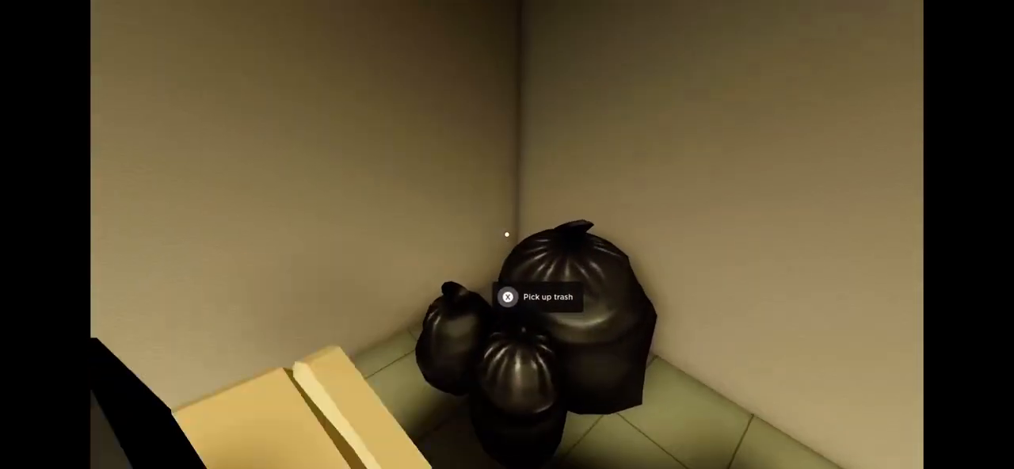
Step: Pick up the trash bags from the corner pile, replacing the Dead Rat
key("x")
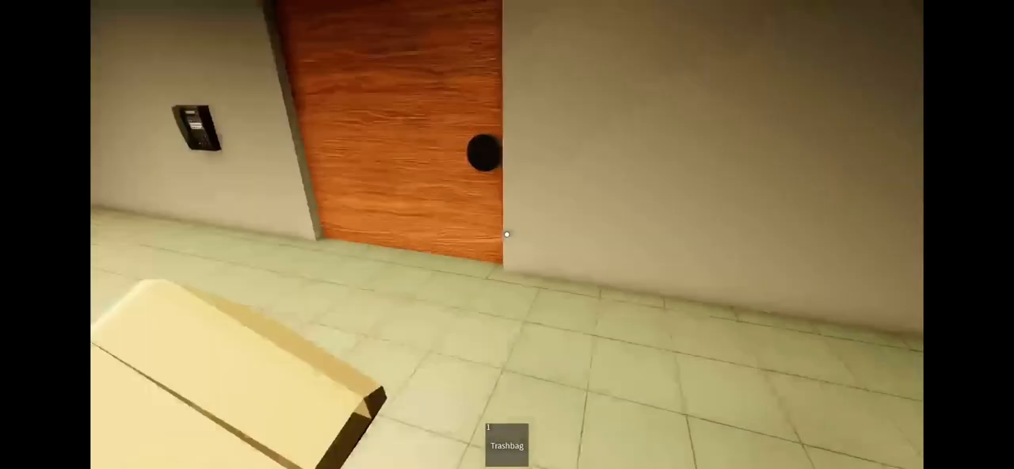
mouse_move(508, 234)
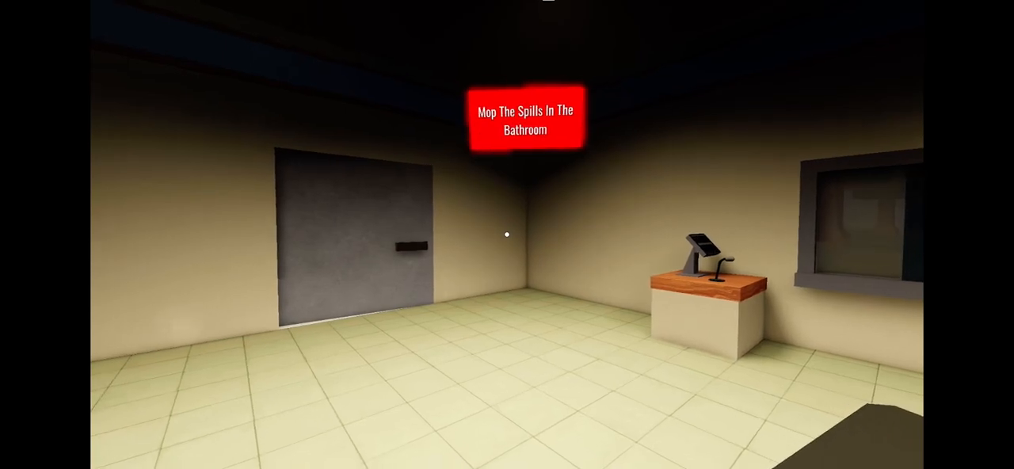
mouse_move(508, 235)
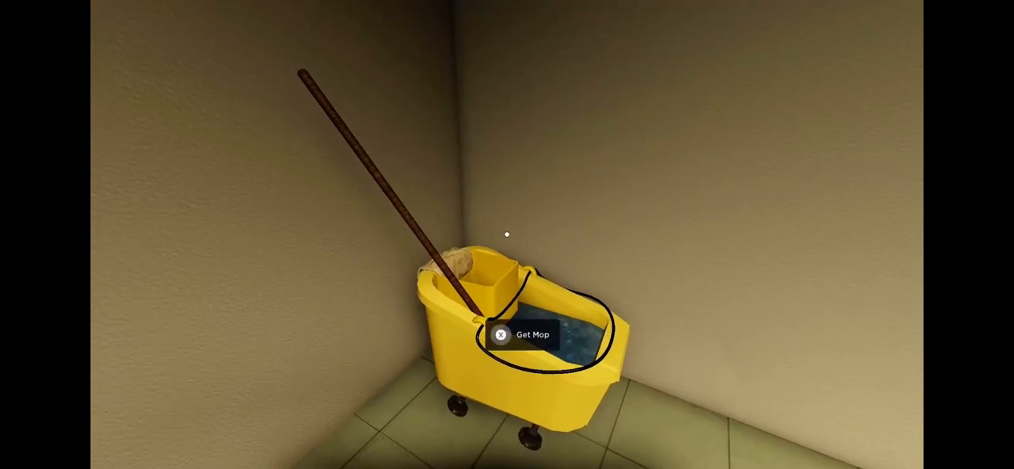
Step: Take the mop from the yellow mop bucket
left_click(525, 334)
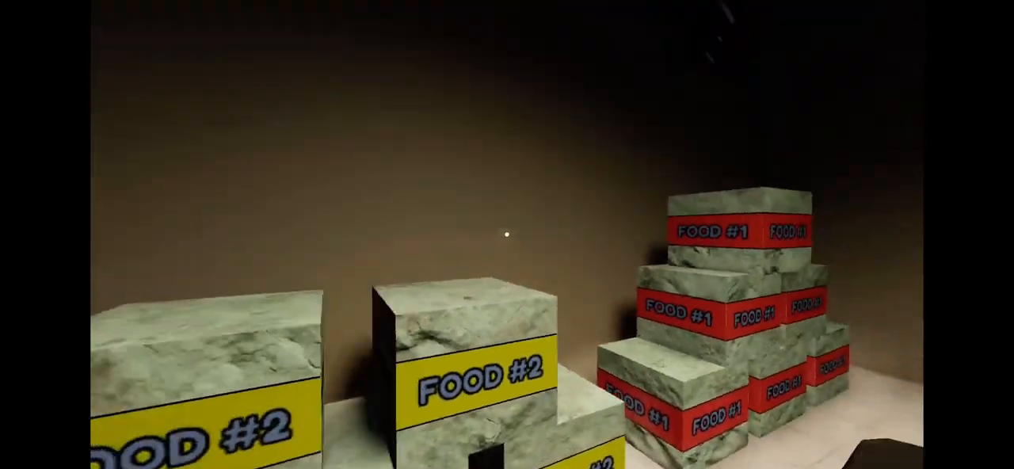
mouse_move(507, 235)
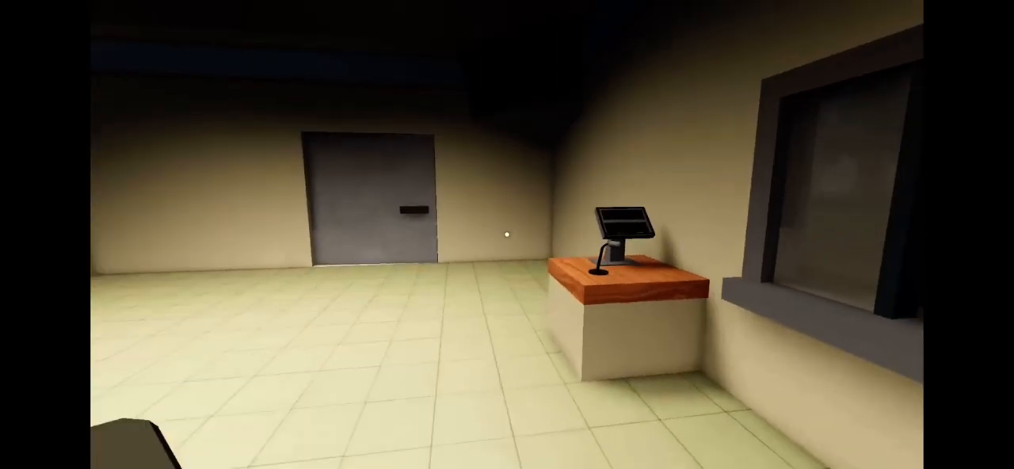
mouse_move(507, 234)
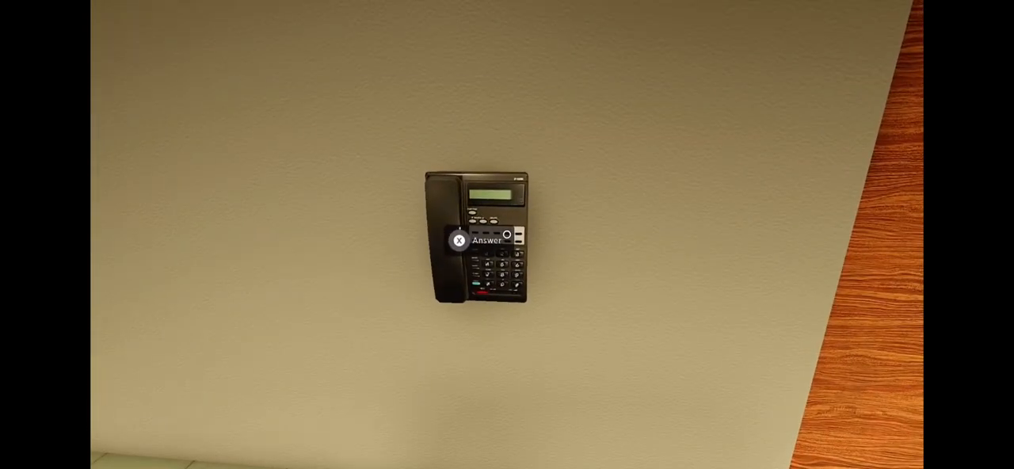
Step: Answer the ringing wall phone via its Answer prompt
left_click(476, 240)
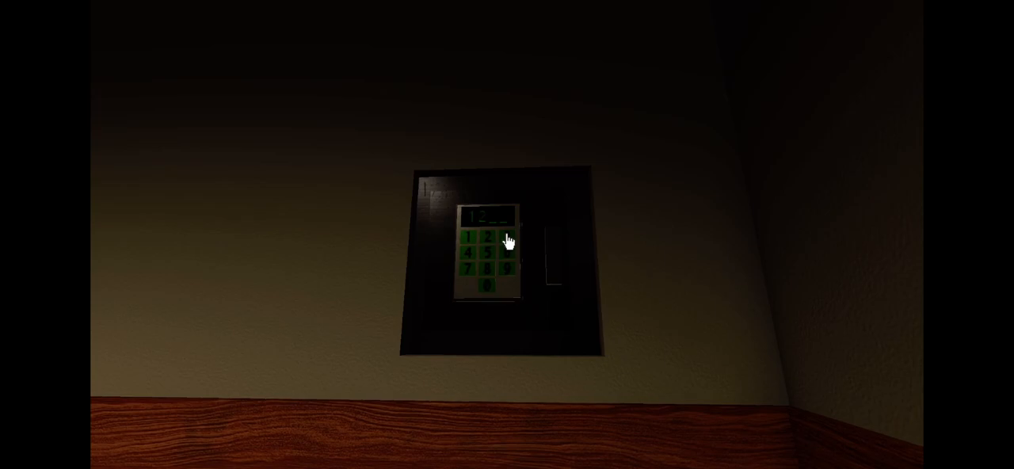
Step: Unlock the wall safe with the keypad code and take the Gun
left_click(506, 240)
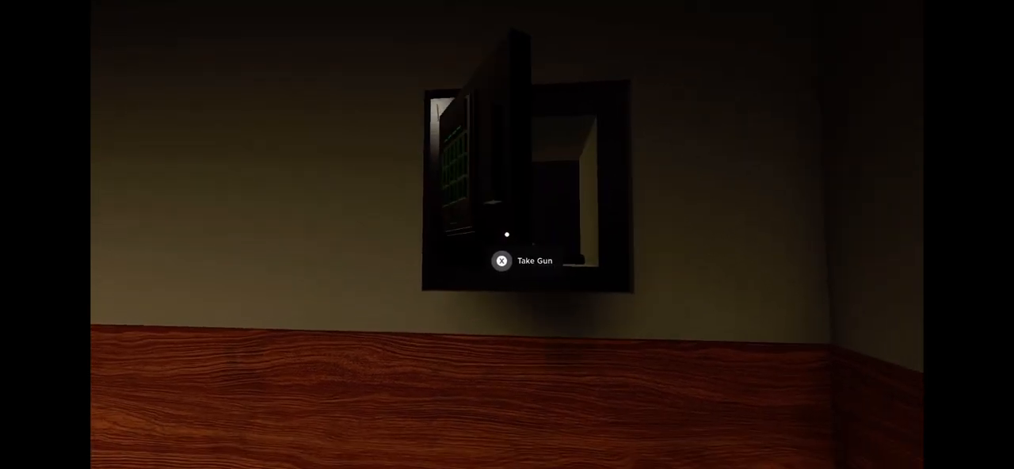
left_click(501, 261)
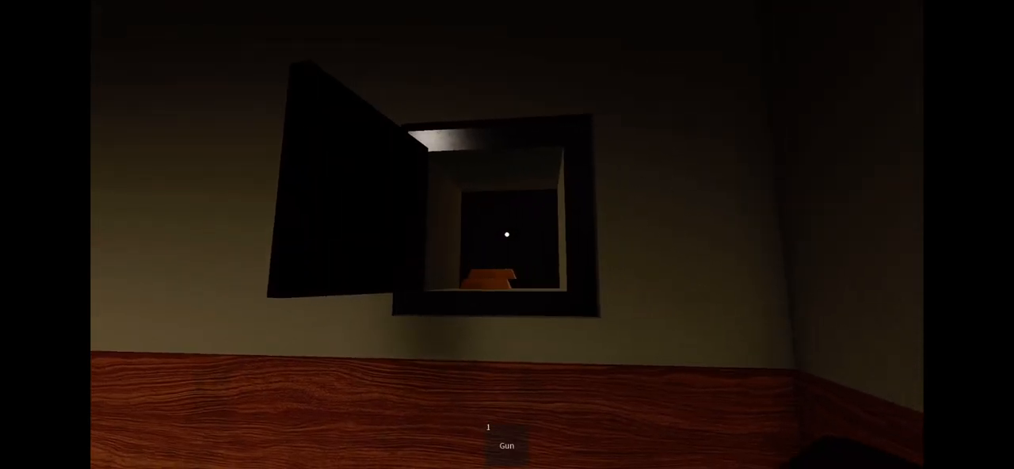